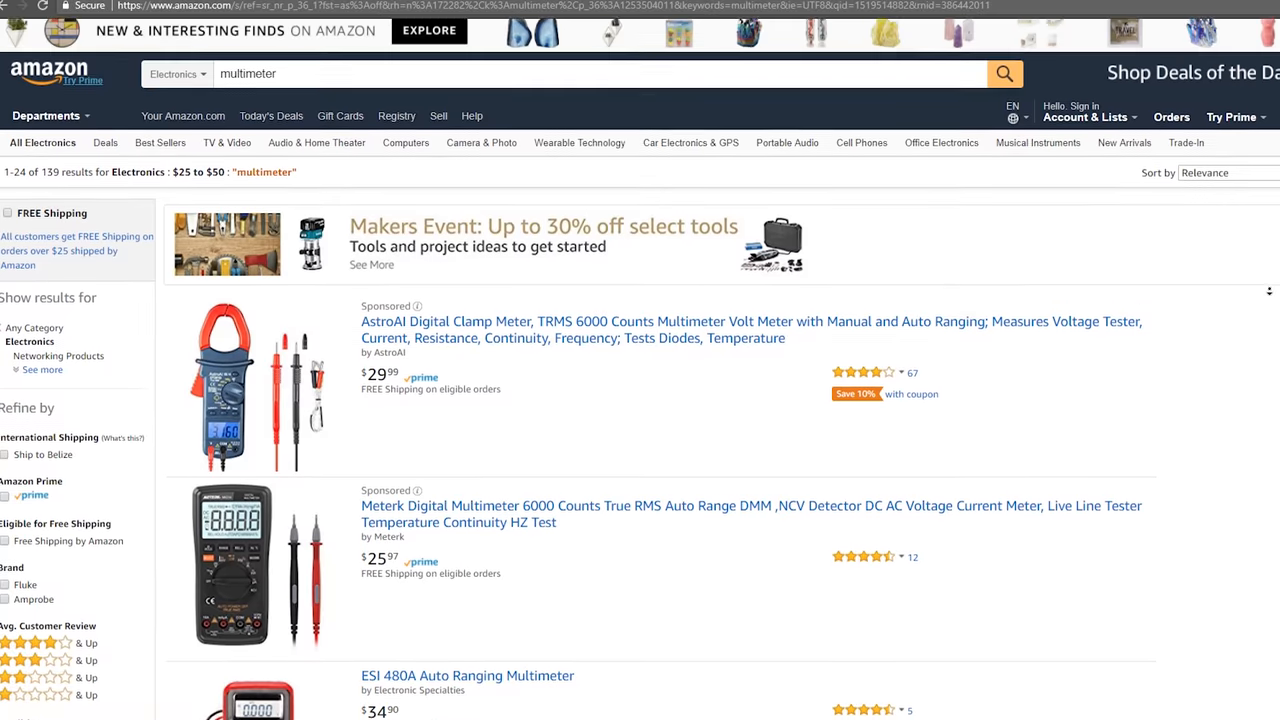
{"action": "scroll", "scroll_direction": "down", "scroll_amount": 3}
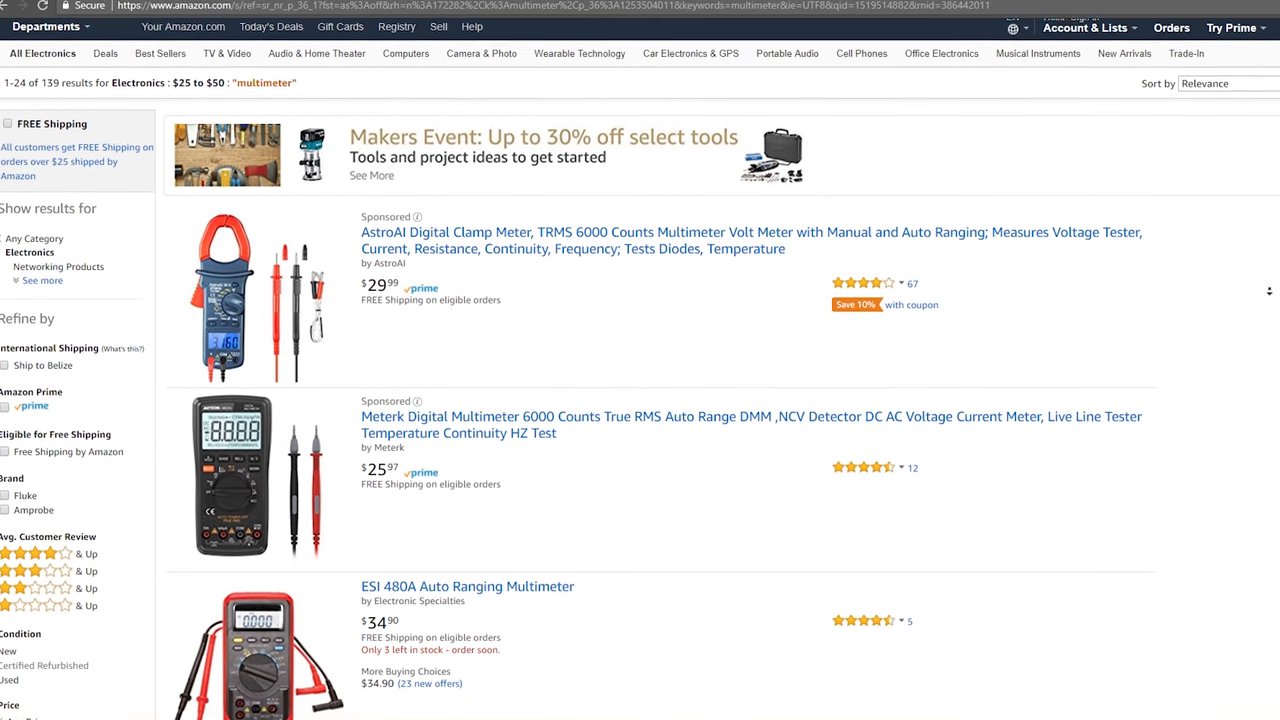